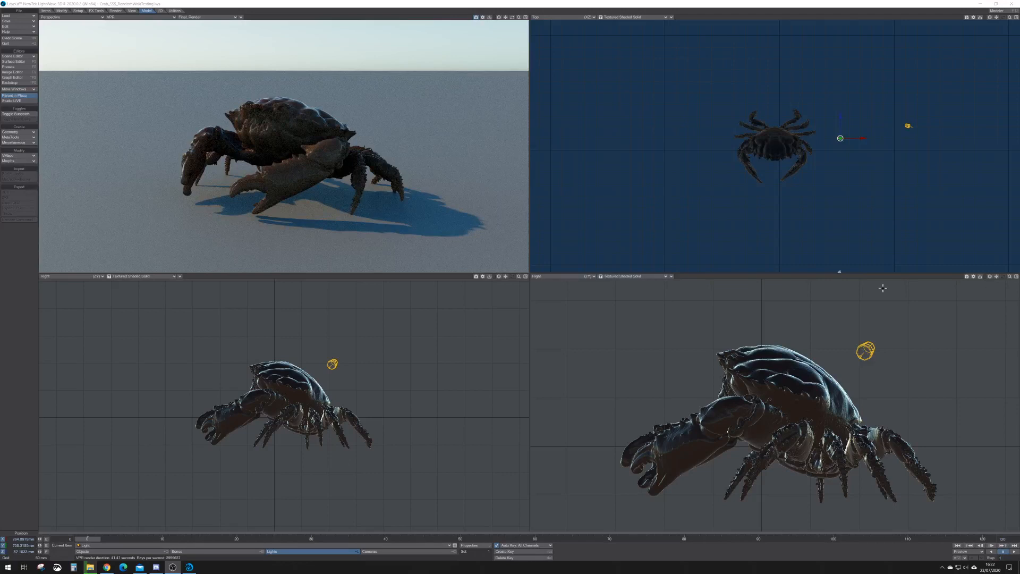
mouse_move(388, 123)
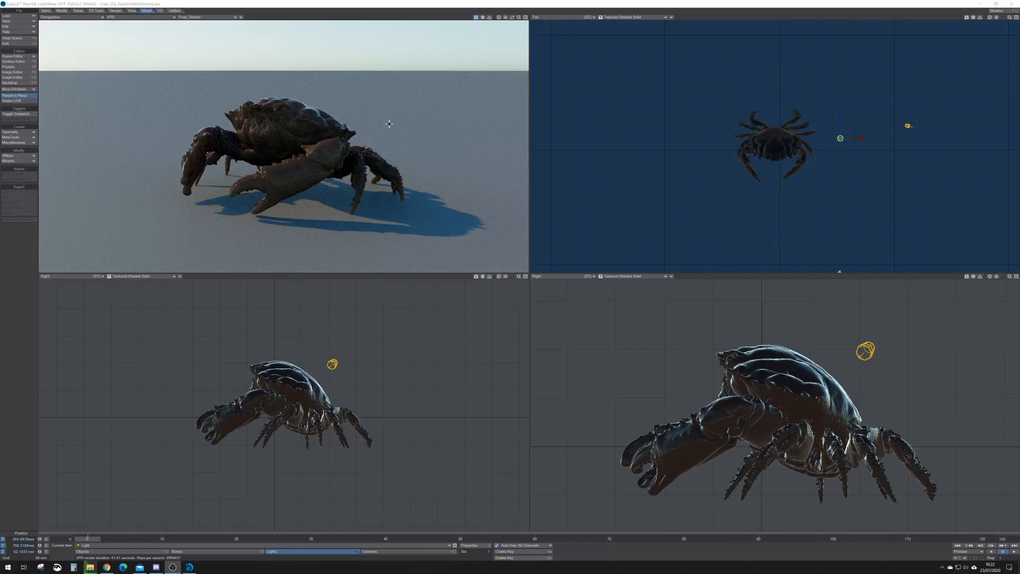
mouse_move(395, 141)
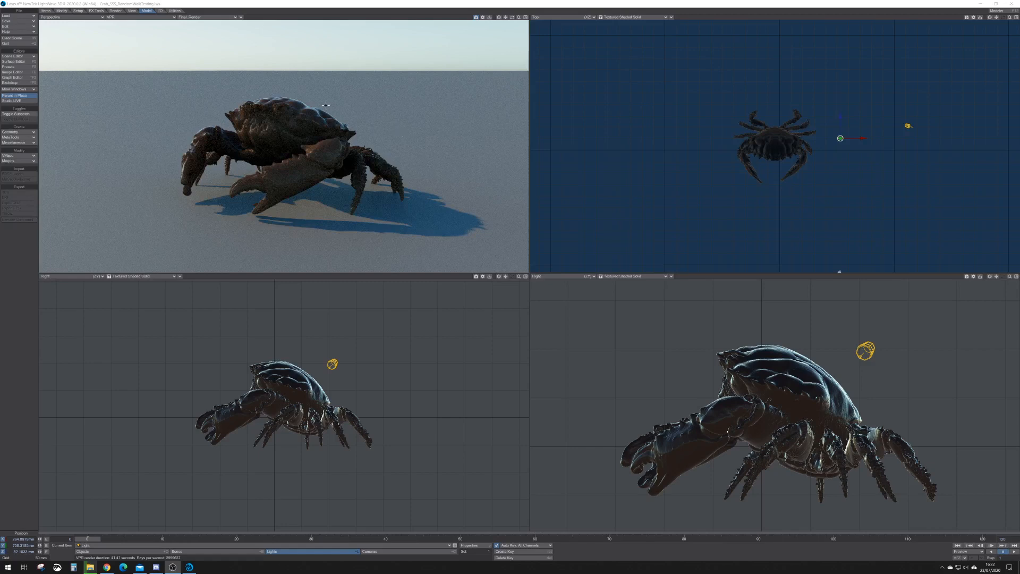
mouse_move(262, 198)
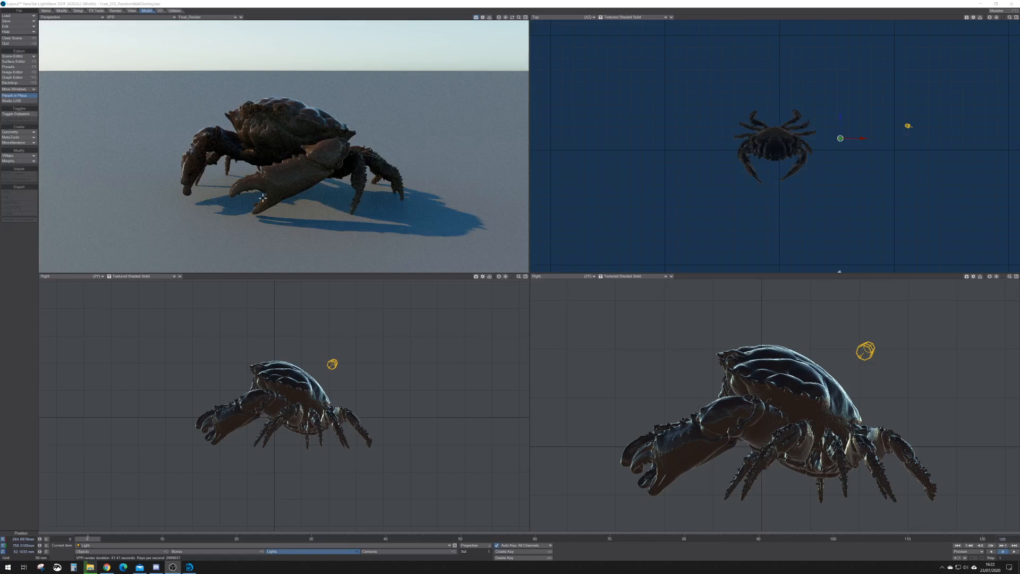
mouse_move(288, 162)
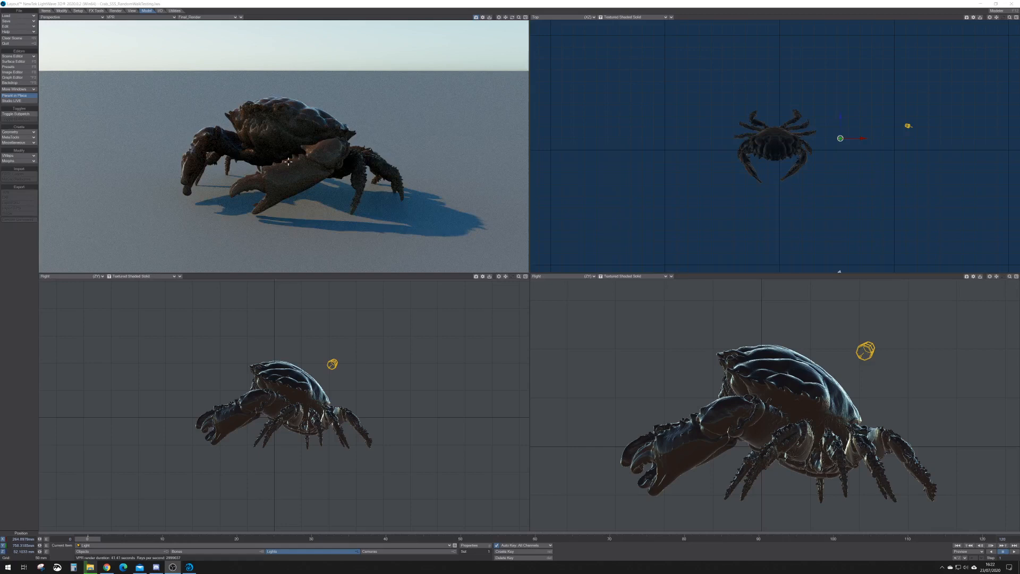
mouse_move(655, 185)
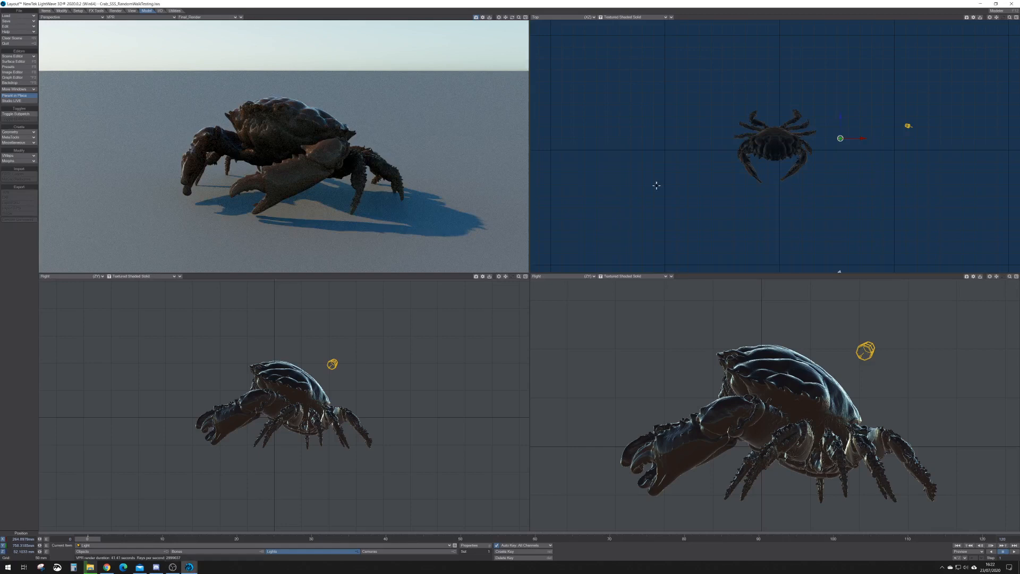
mouse_move(863, 126)
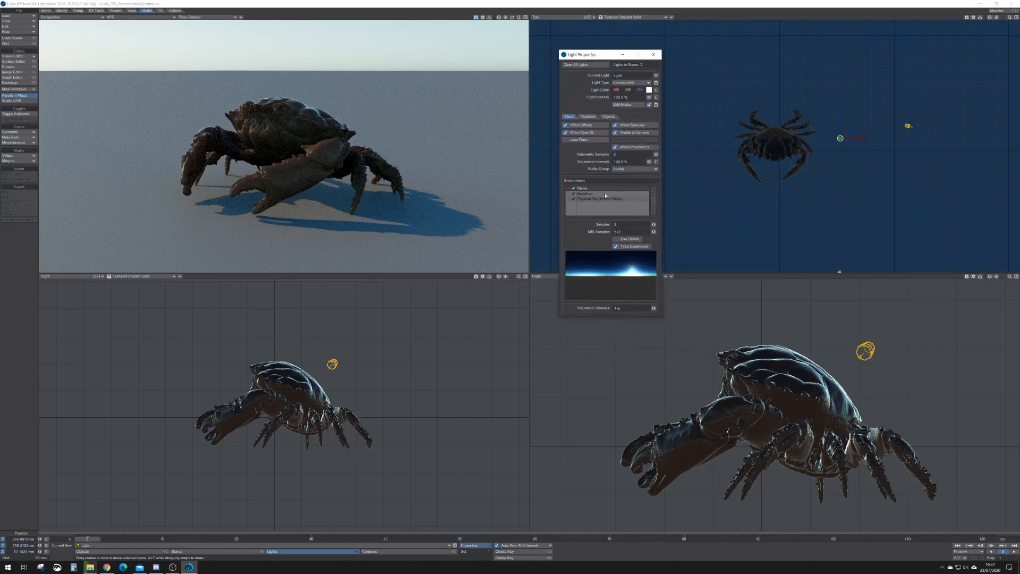
mouse_move(613, 181)
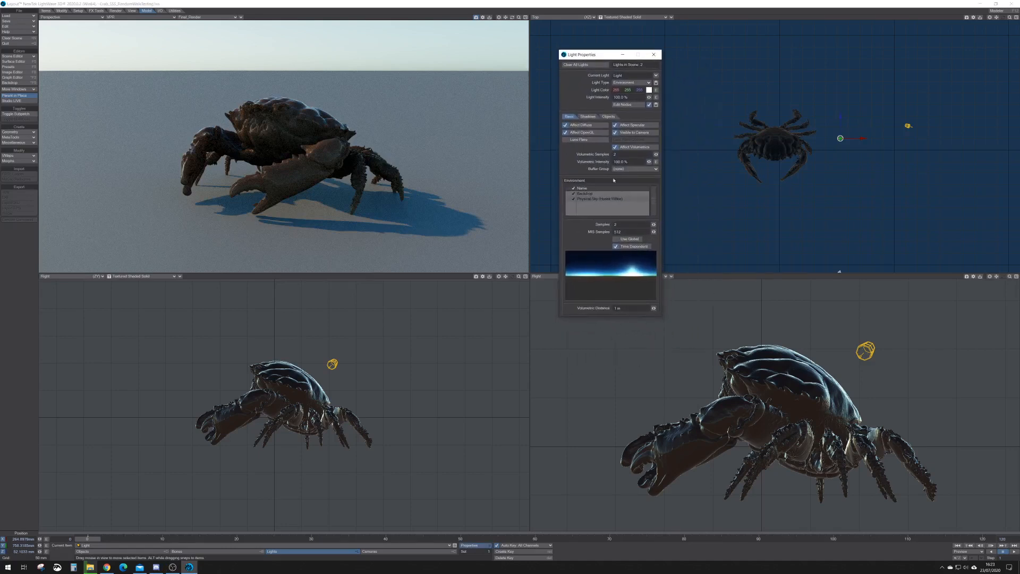
- Remove the Backdrop entry from the environment light, leaving only Physical Sky (Hosek-Wilkie)
click(627, 104)
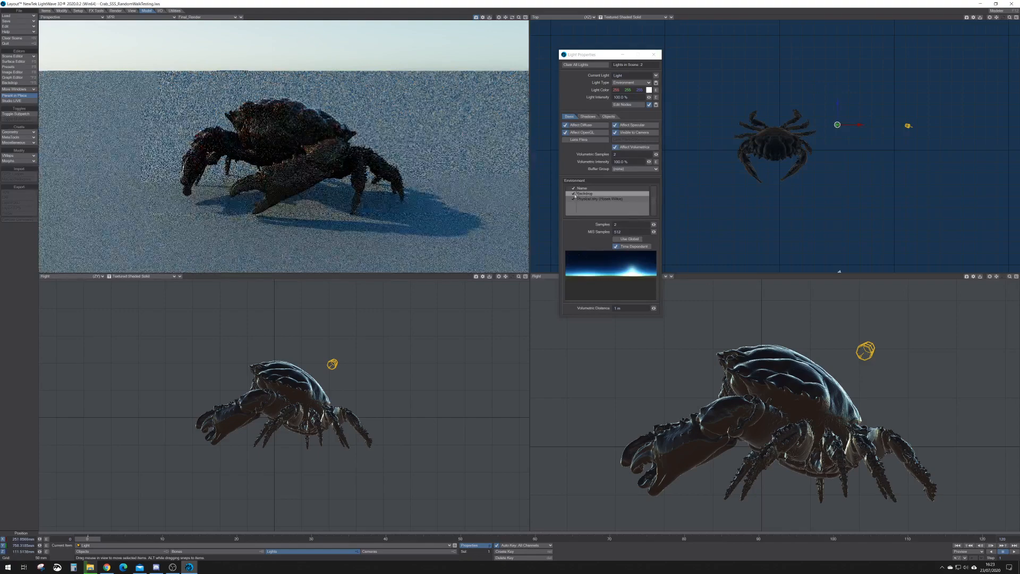
click(591, 196)
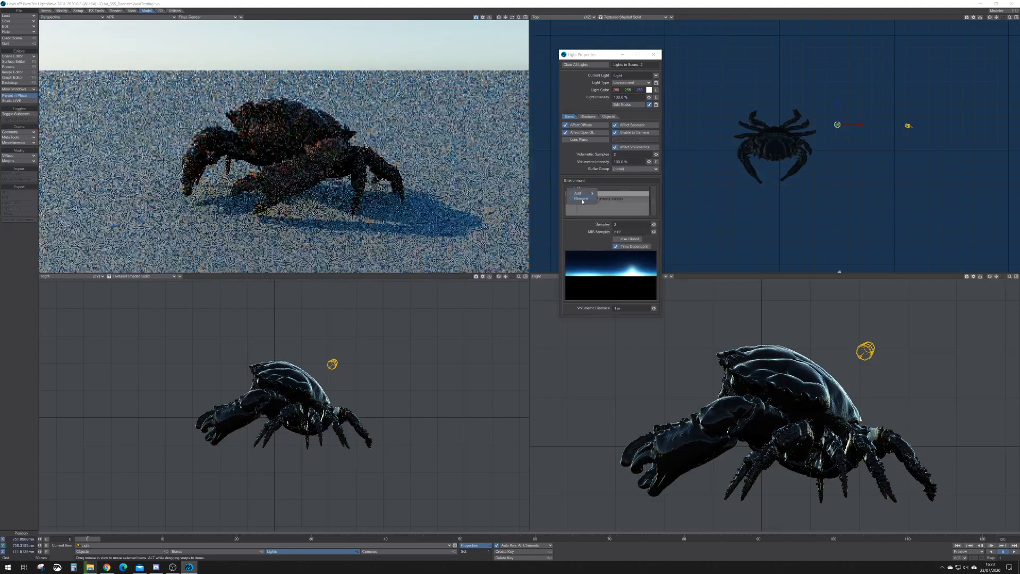
click(615, 199)
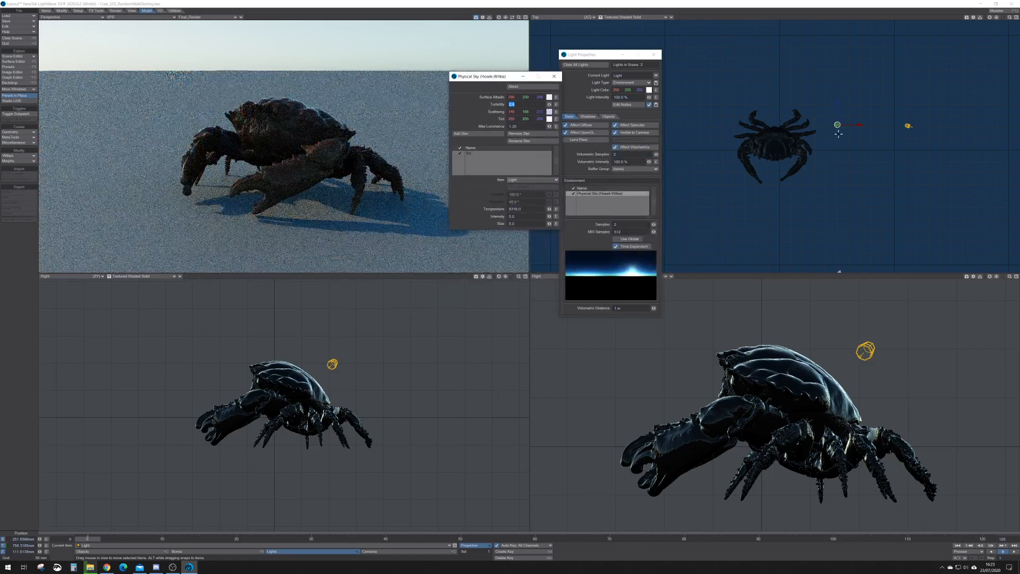
- Set the Physical Sky's Sun star Item to Env Light so the sky sun follows the light
click(531, 180)
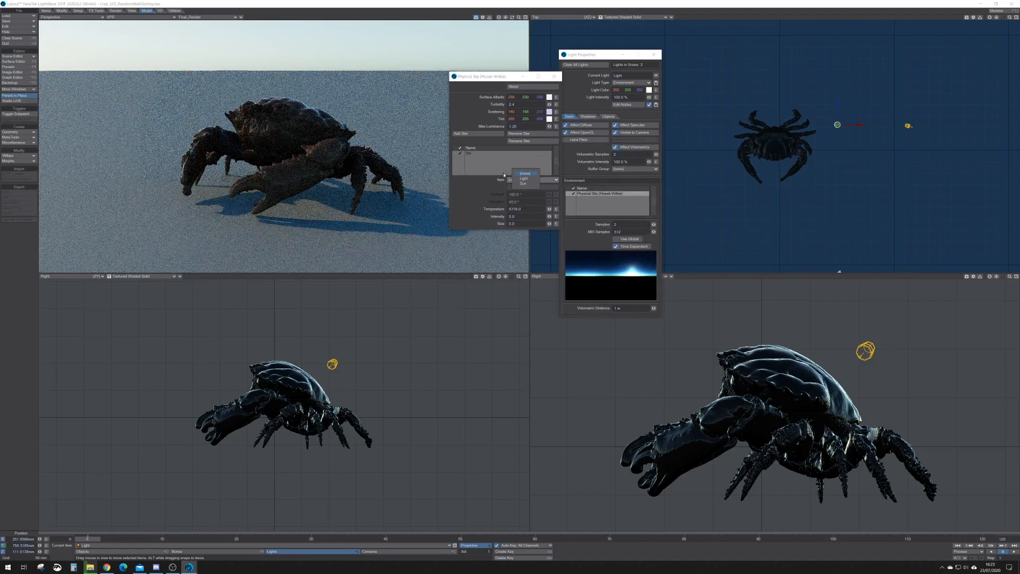
click(523, 179)
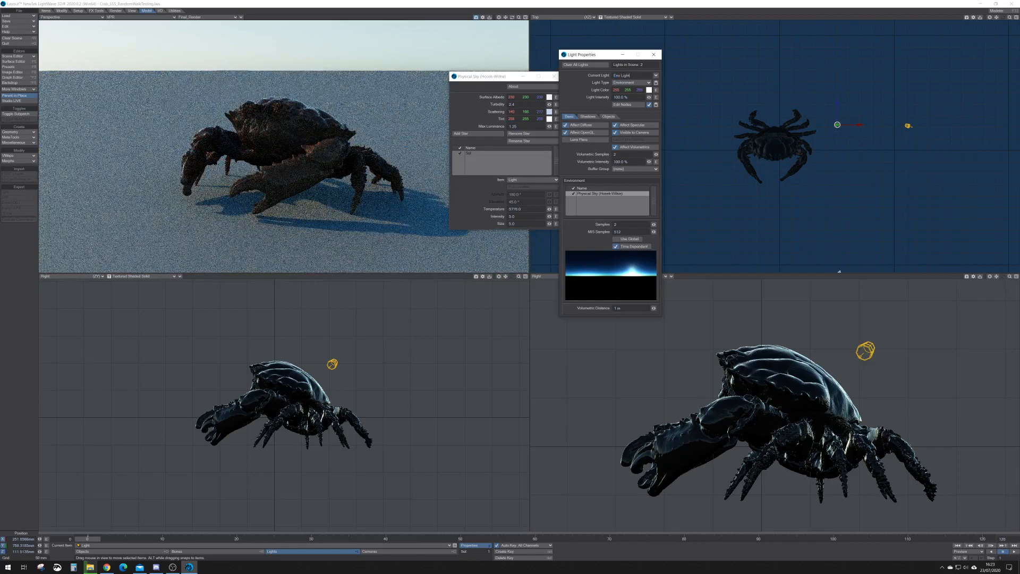
click(531, 179)
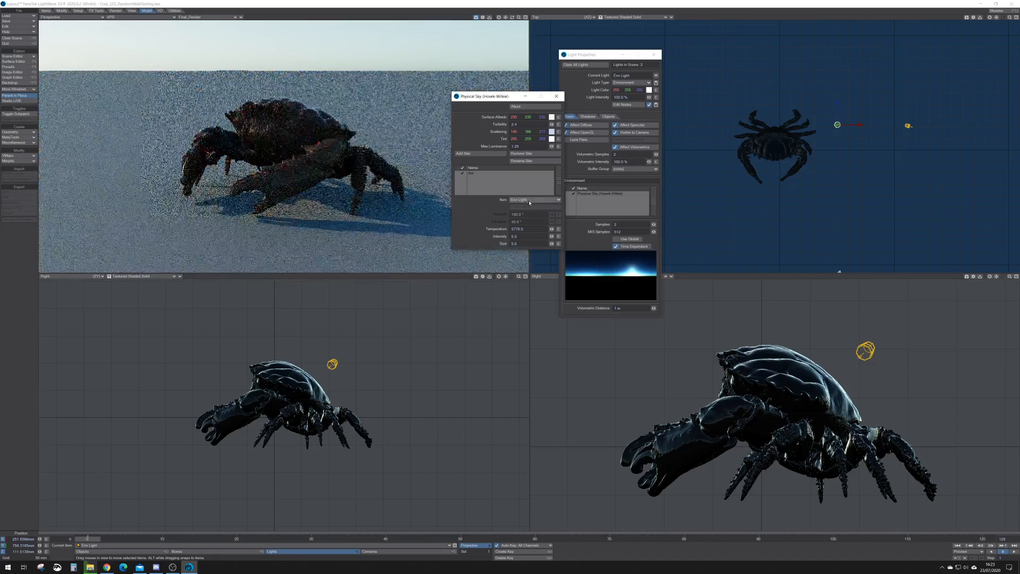
click(534, 198)
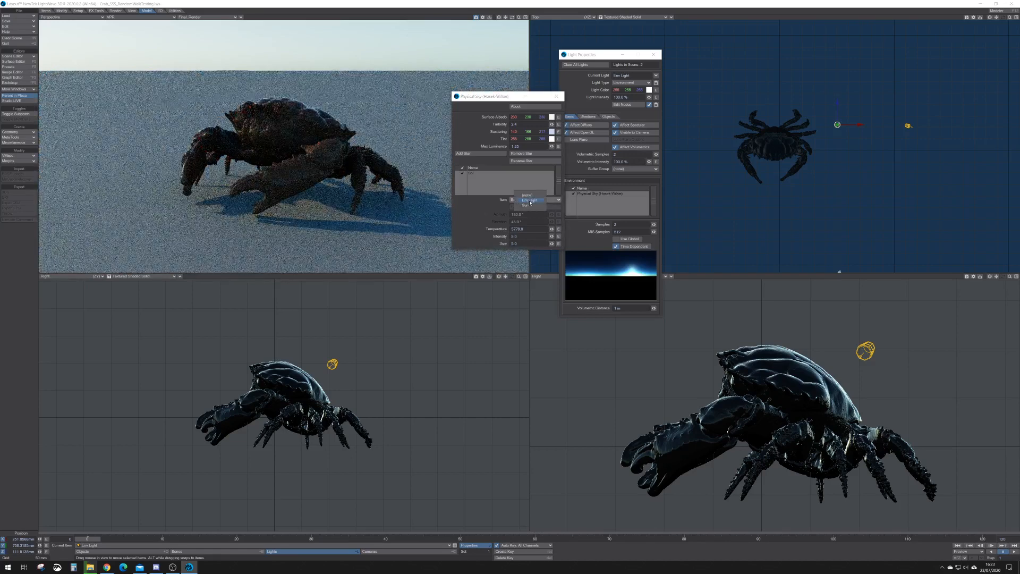
click(529, 201)
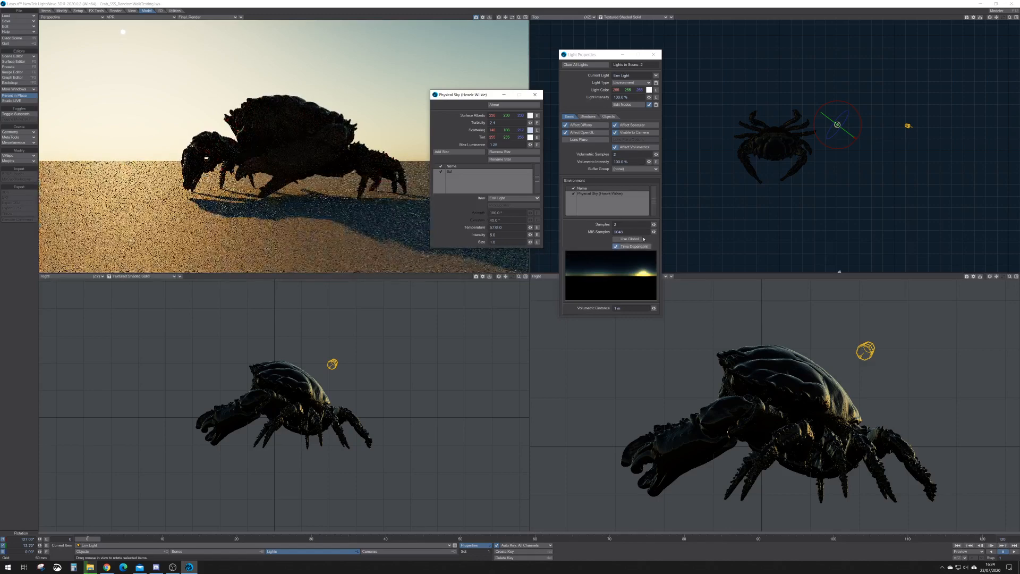
- Raise the Sun star Size to 5.0 and set MIS Samples to 512
triple_click(618, 231)
text(256)
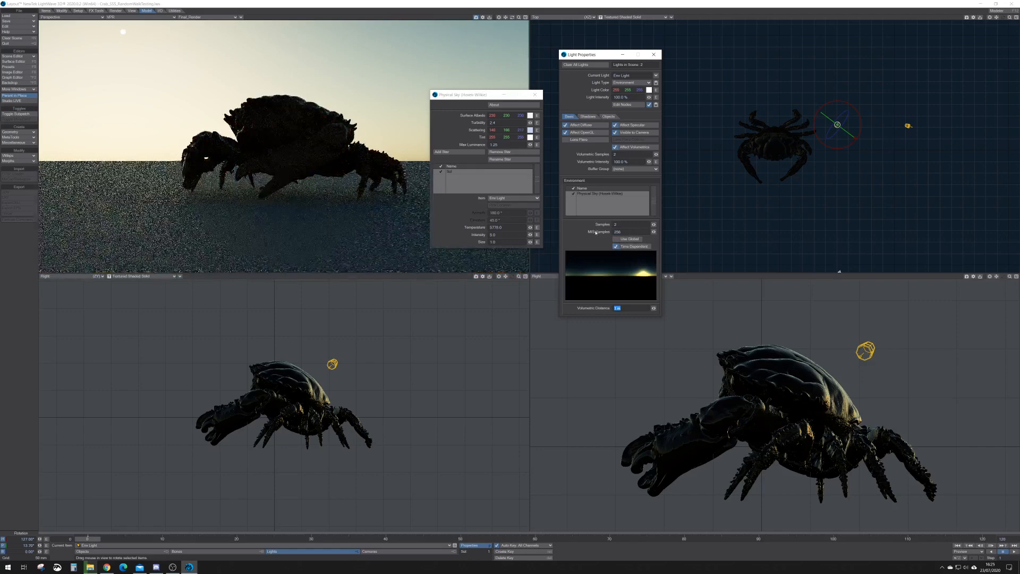
click(616, 307)
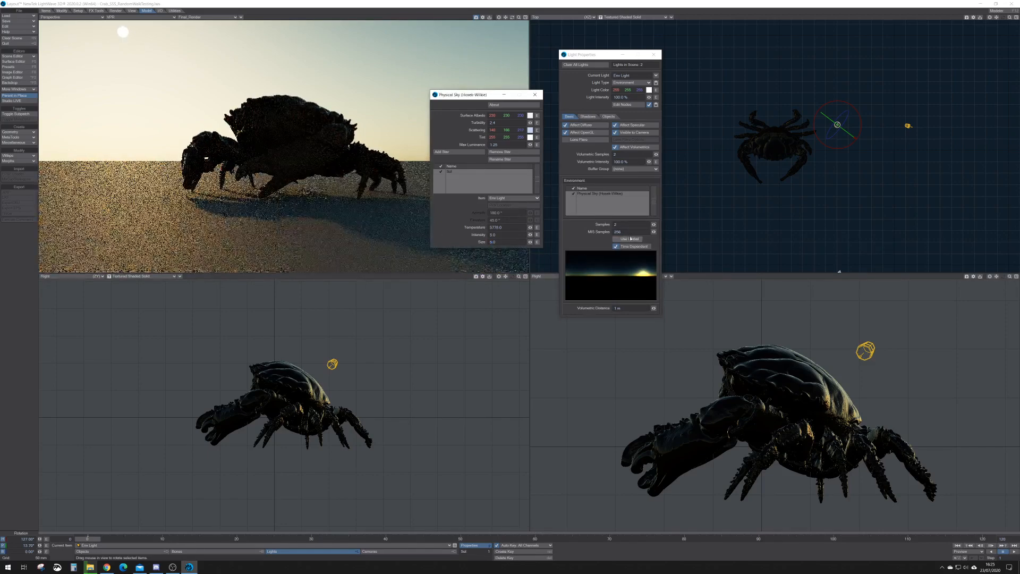
click(628, 239)
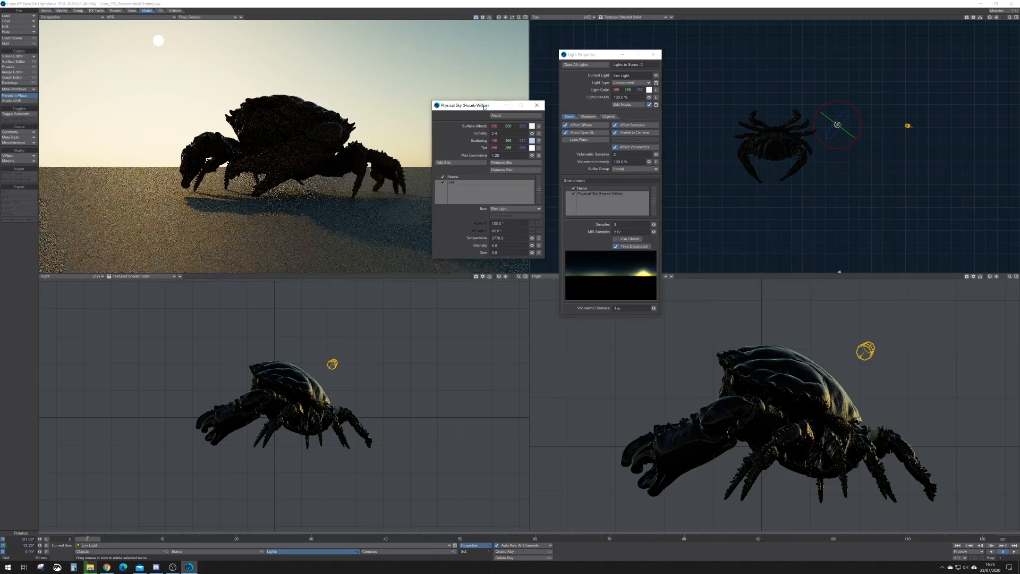
drag(463, 105, 455, 108)
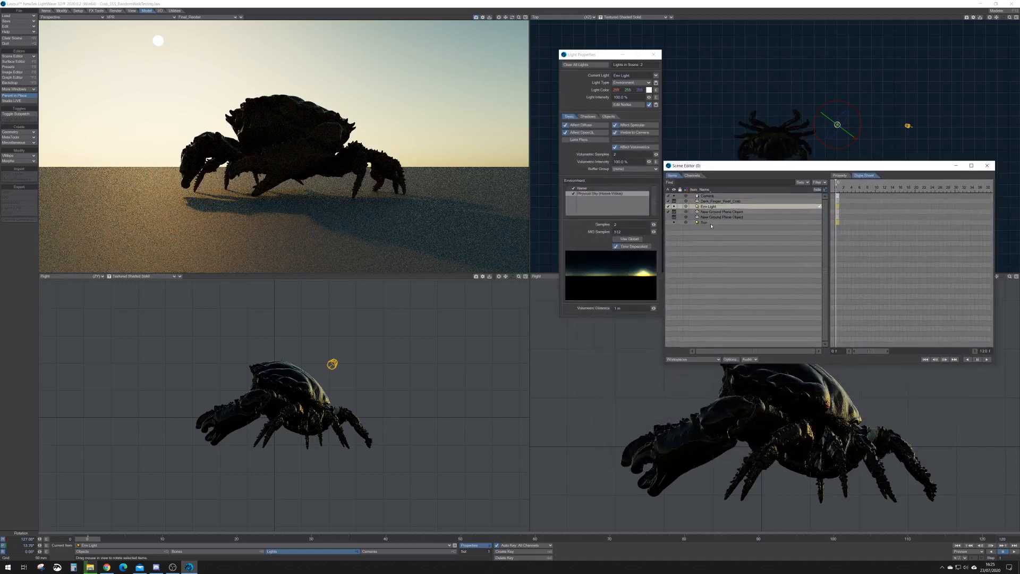
- Add a Sunlight (Hosek-Wilkie) named Sun and set its Light Intensity to 3
click(703, 222)
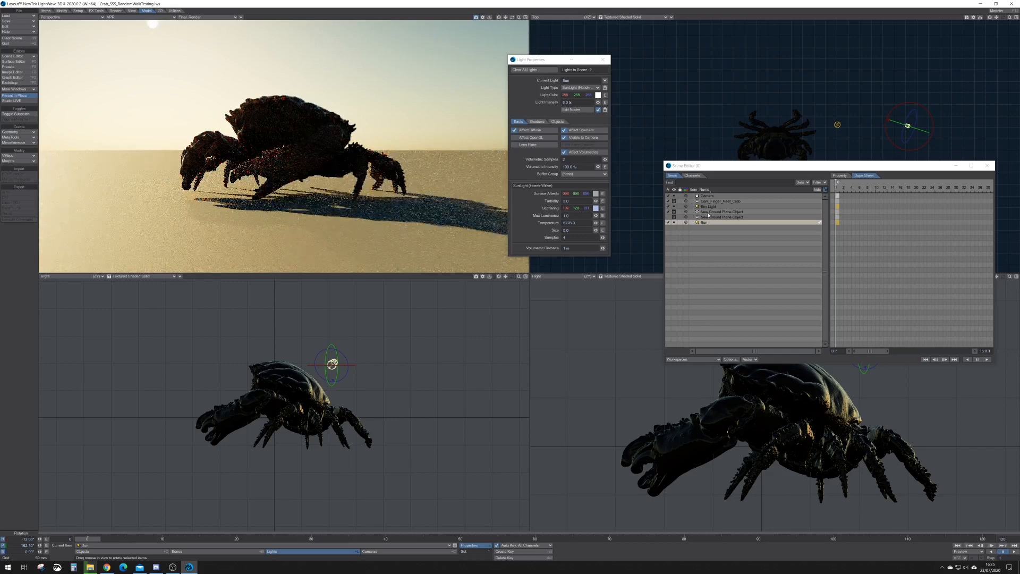
click(709, 206)
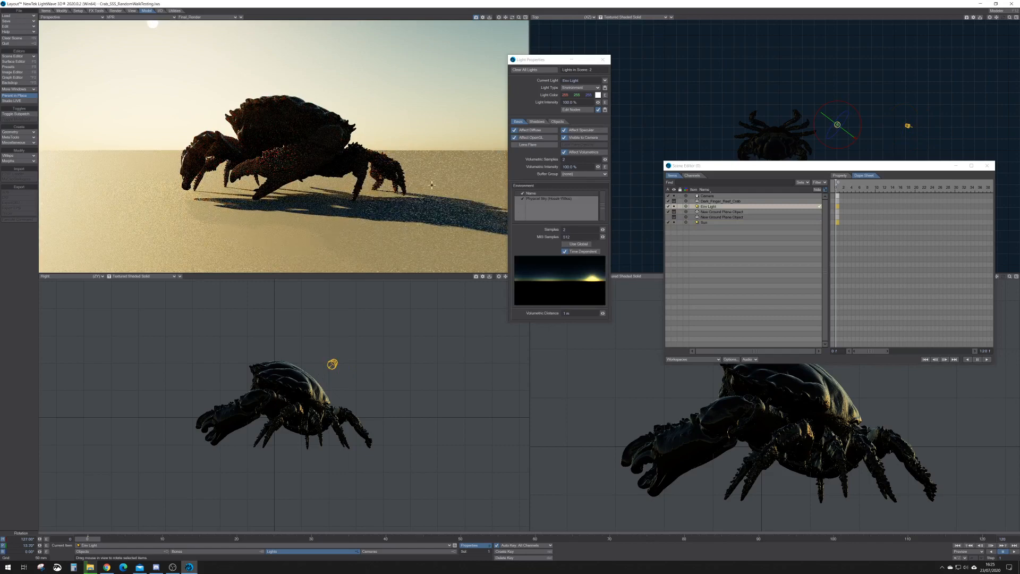
click(704, 222)
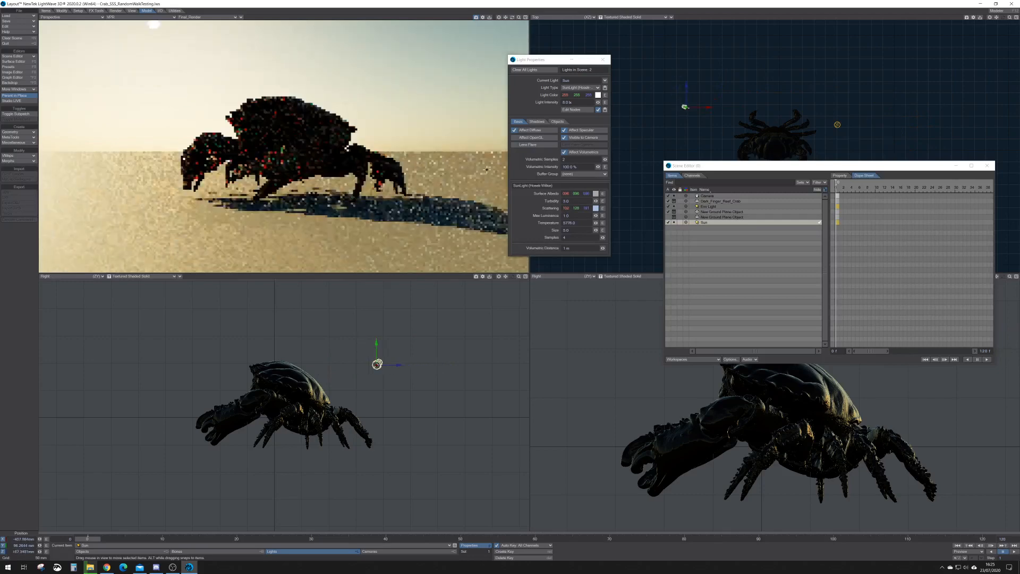
triple_click(572, 102)
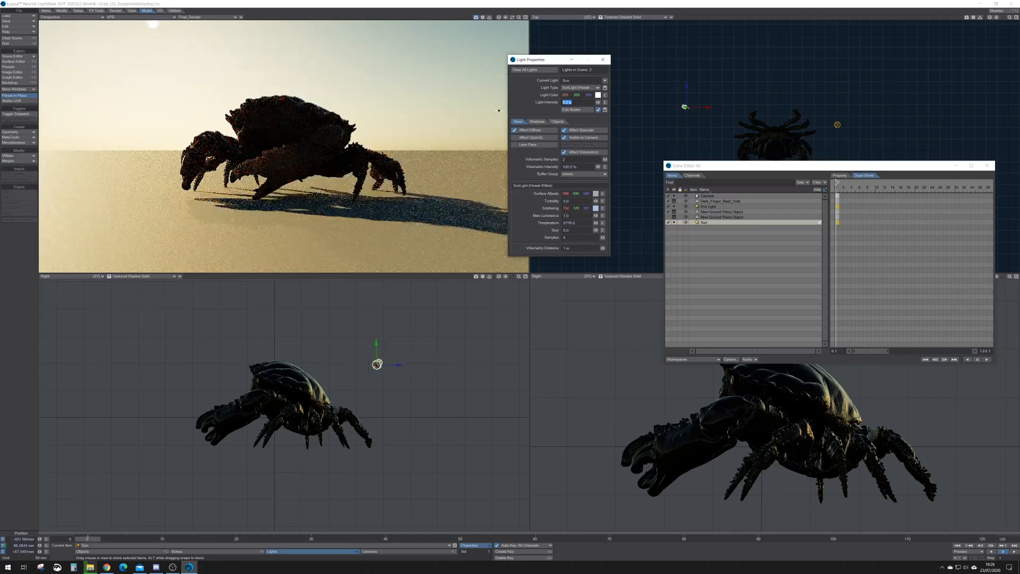
text(3)
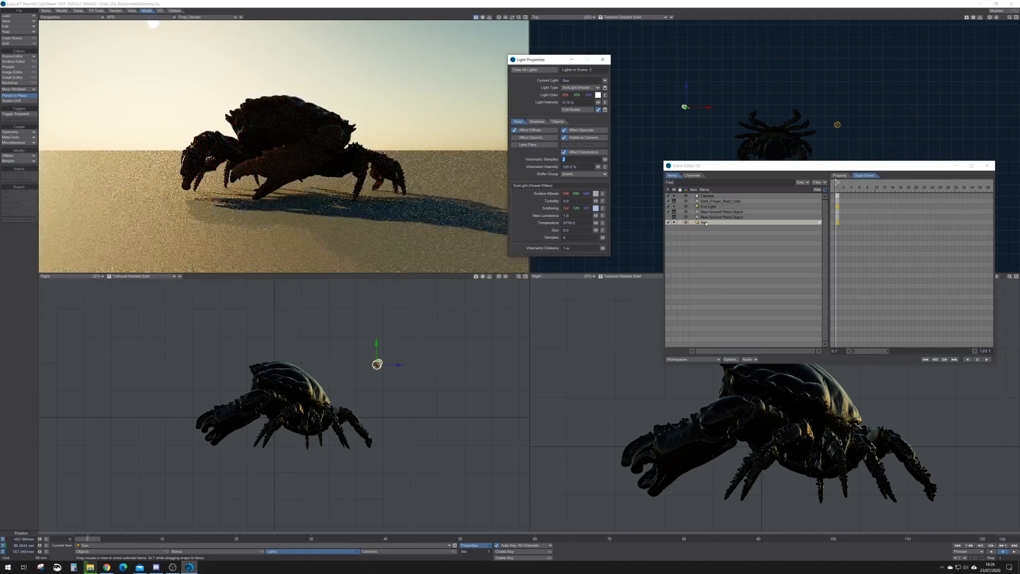
- Select Env Light in Scene Editor, review its Physical Sky panel and close it
click(708, 206)
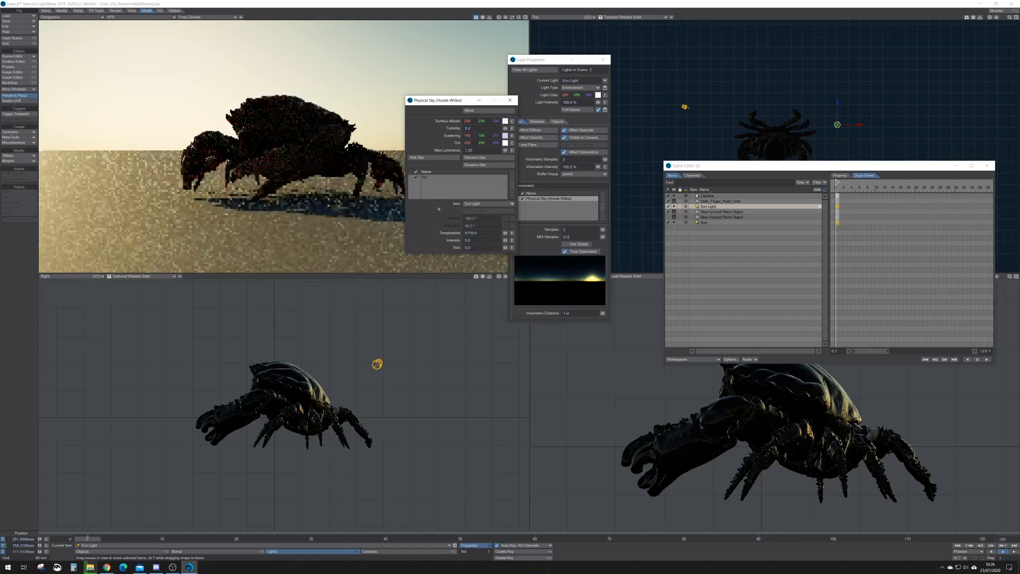
click(510, 100)
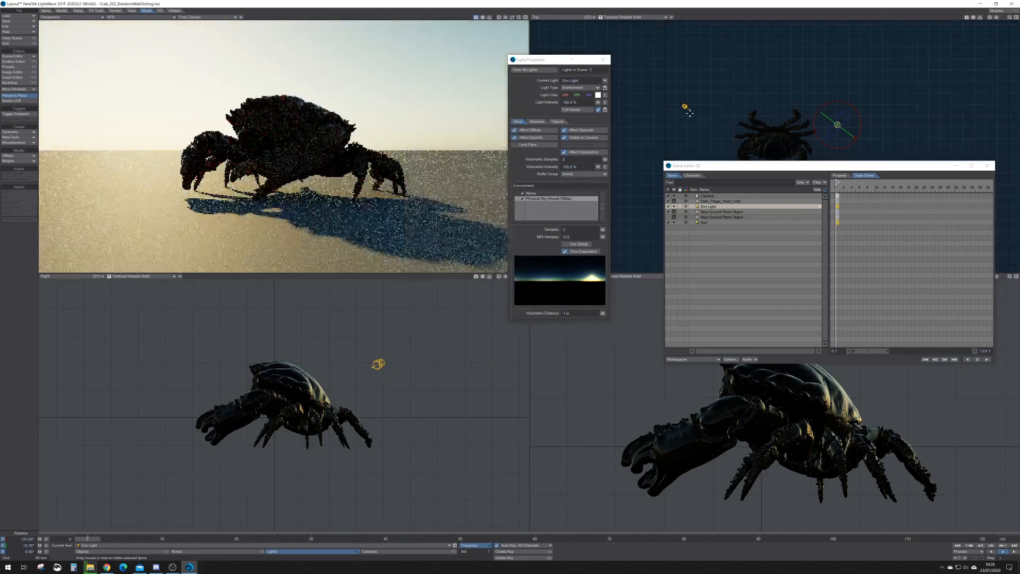
- Select the Sun light to rotate it down to a low sunset pitch
click(581, 88)
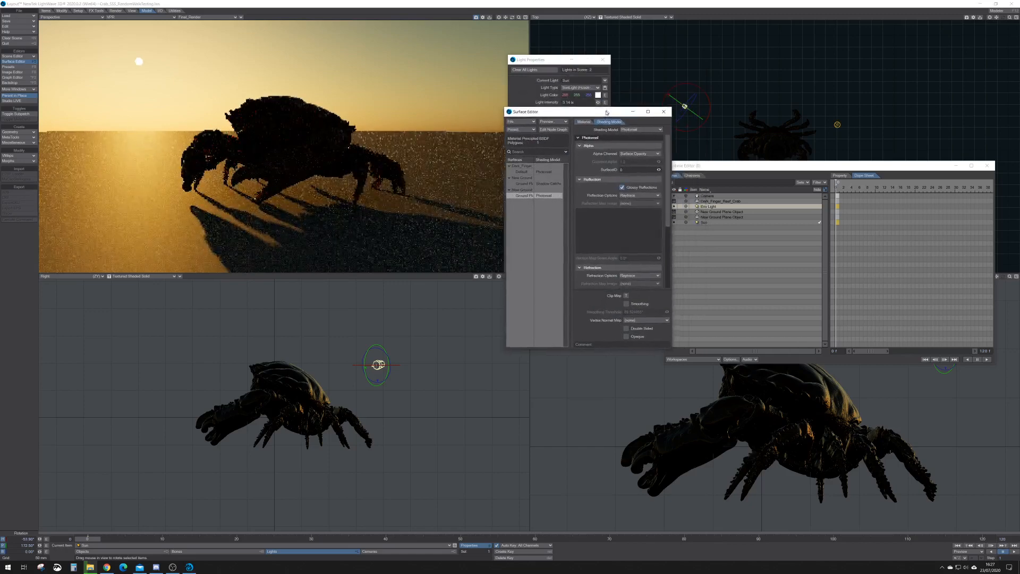
- Check the Principled BSDF material in Surface Editor, then close the editor
click(583, 123)
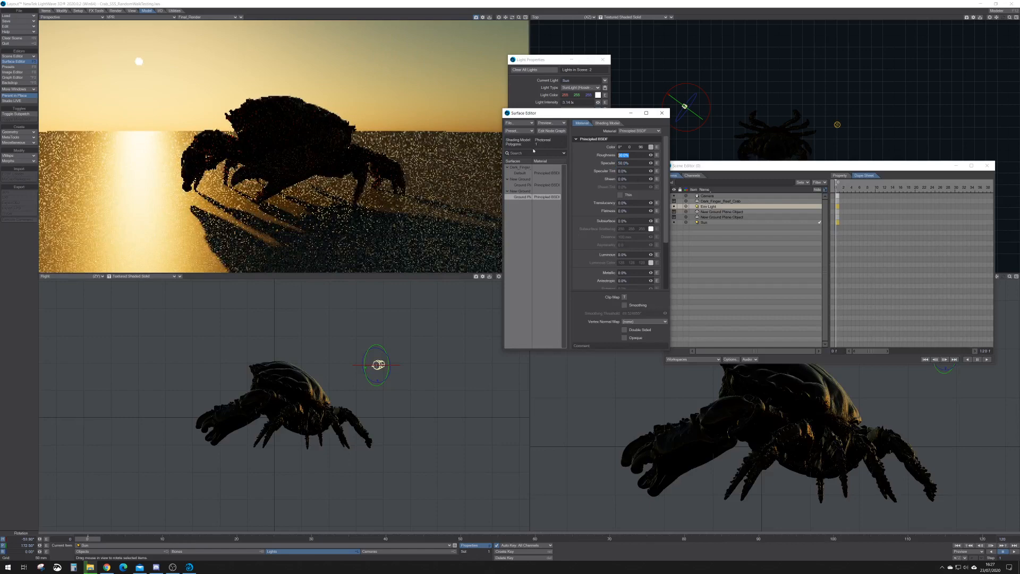
click(624, 155)
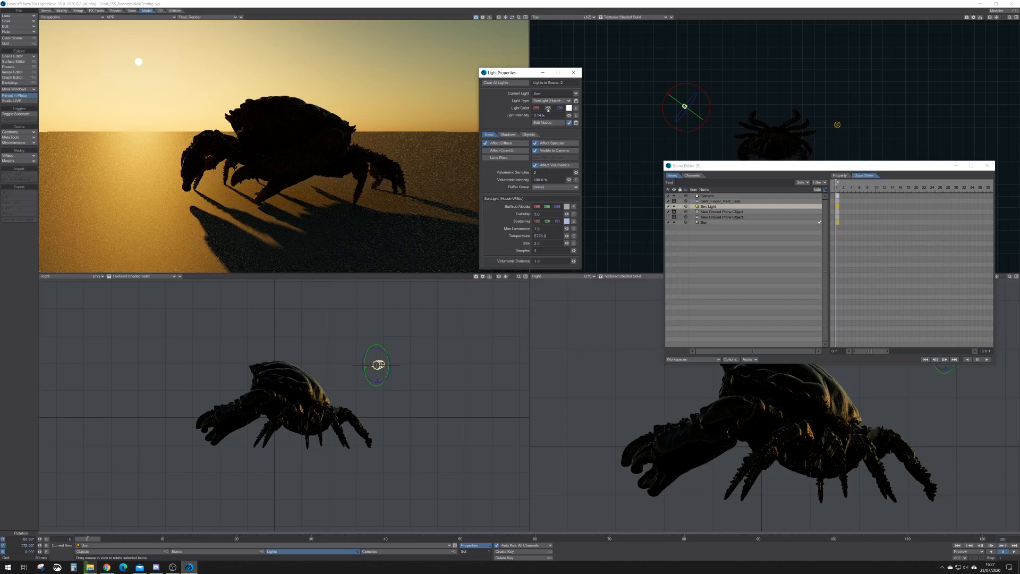
- Try a red Sun light colour, restore the original, then reopen Env Light's Physical Sky settings
click(536, 108)
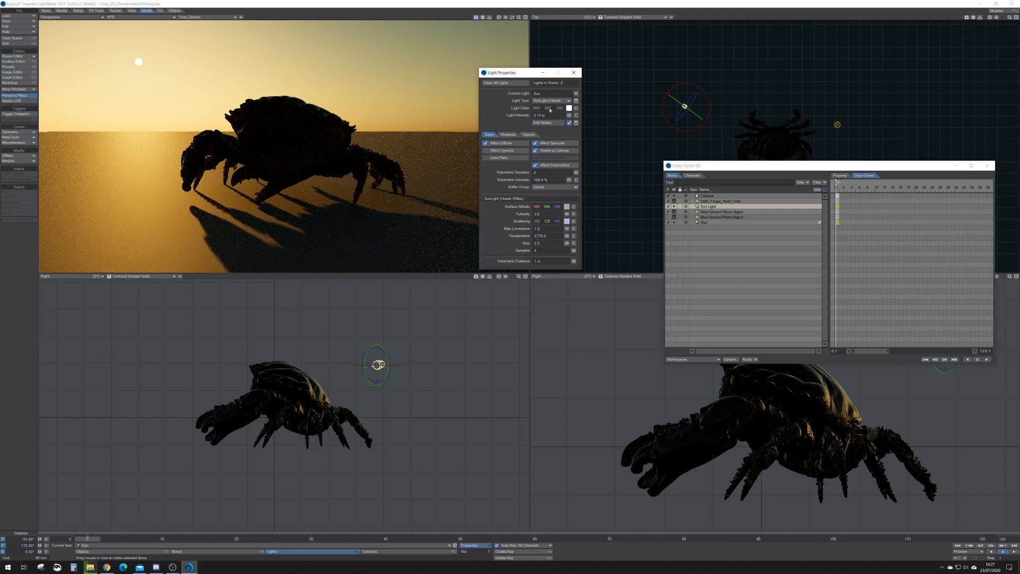
mouse_move(648, 101)
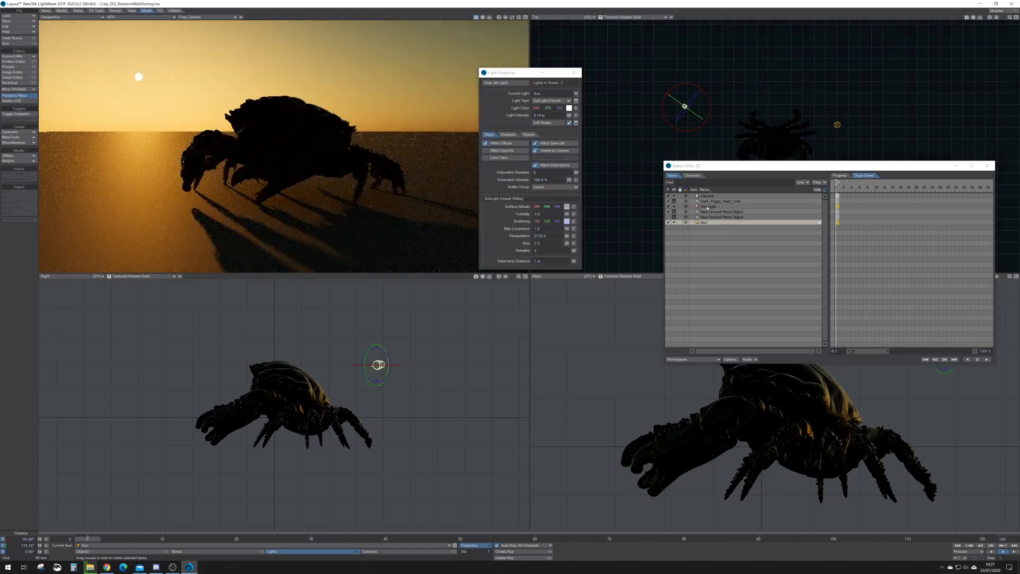
click(708, 206)
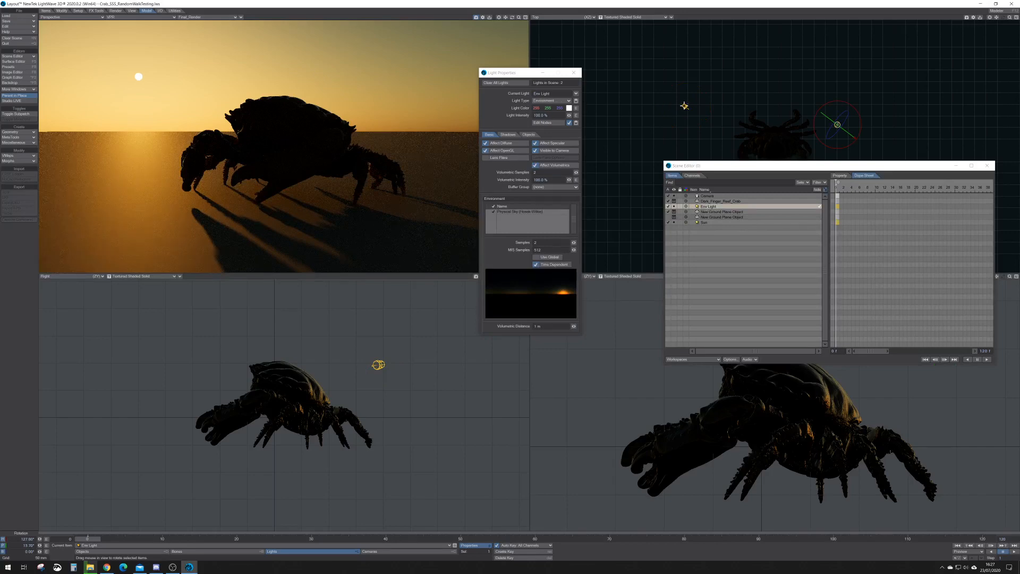
click(704, 223)
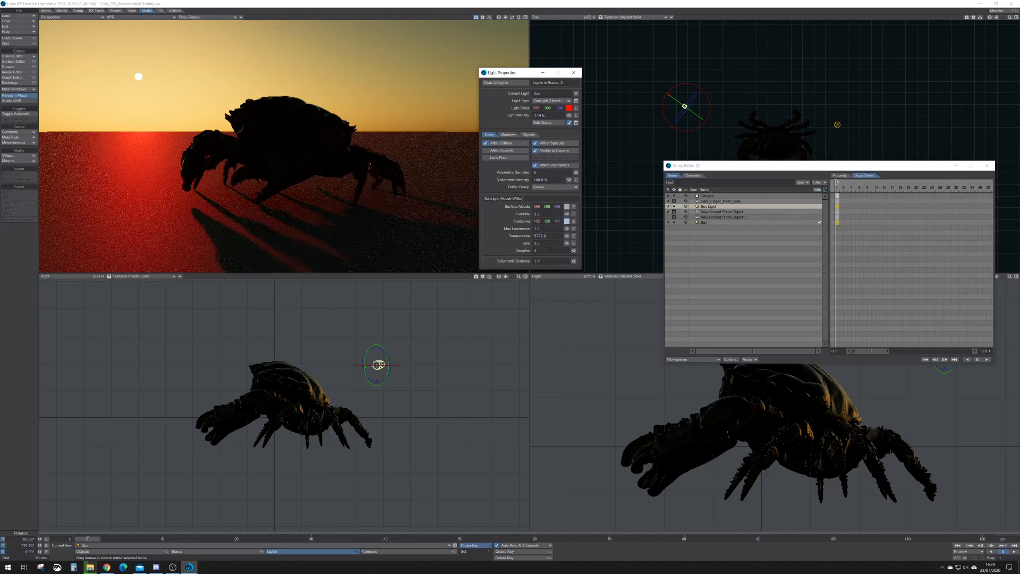
click(535, 150)
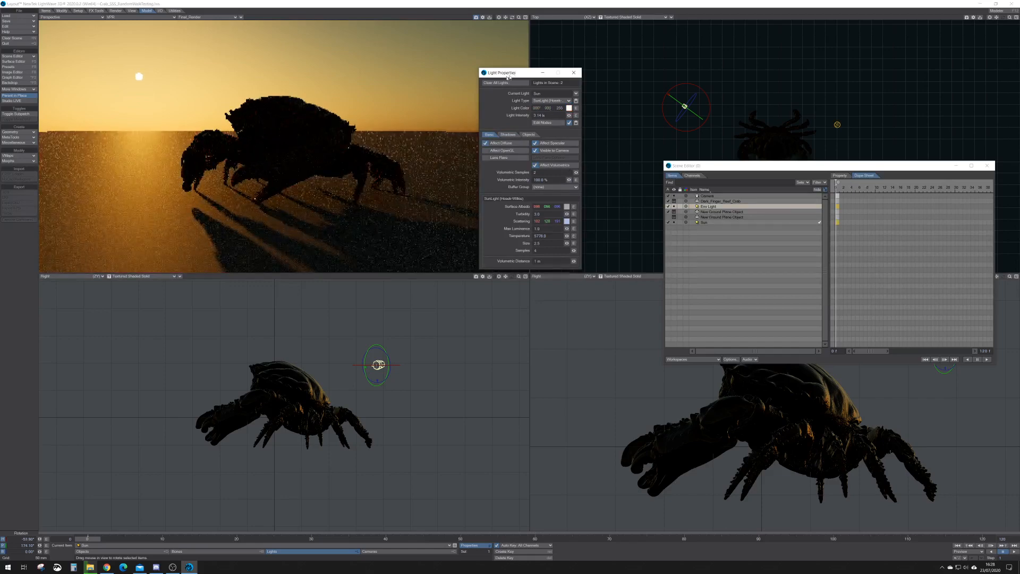
click(708, 206)
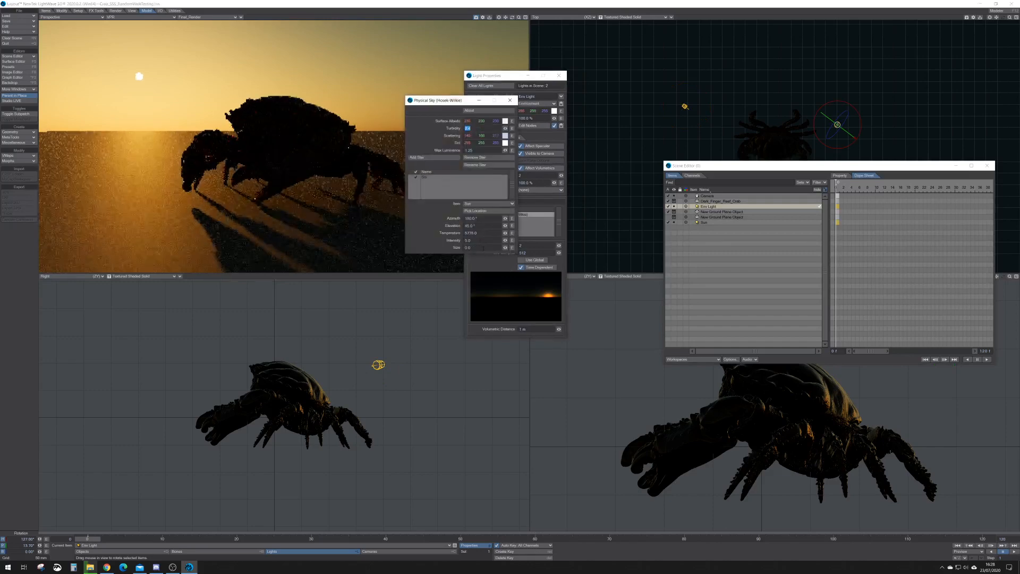
- Enlarge the sky's sun Size and switch its Item from Sun to Env Light
triple_click(475, 248)
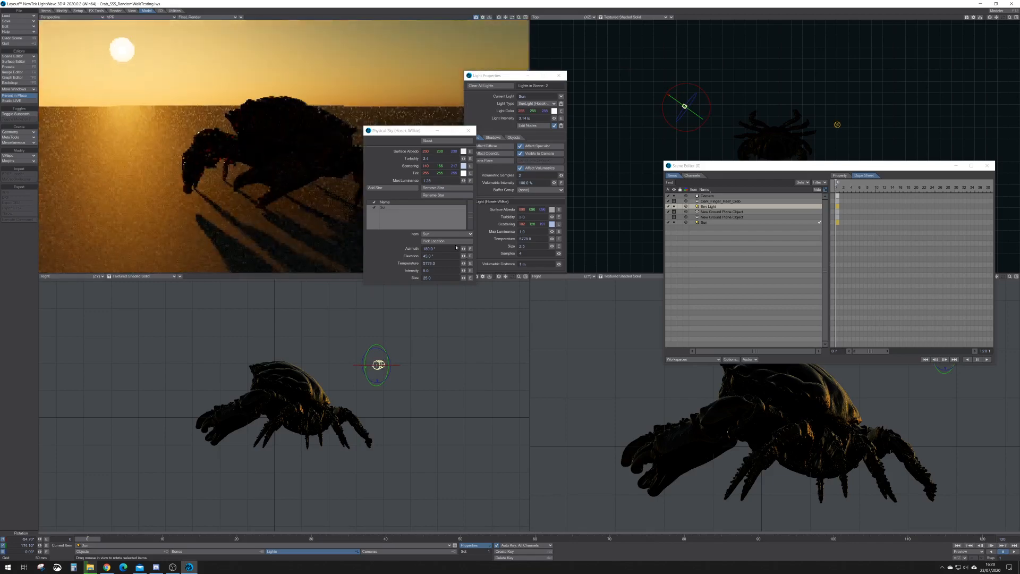
click(447, 233)
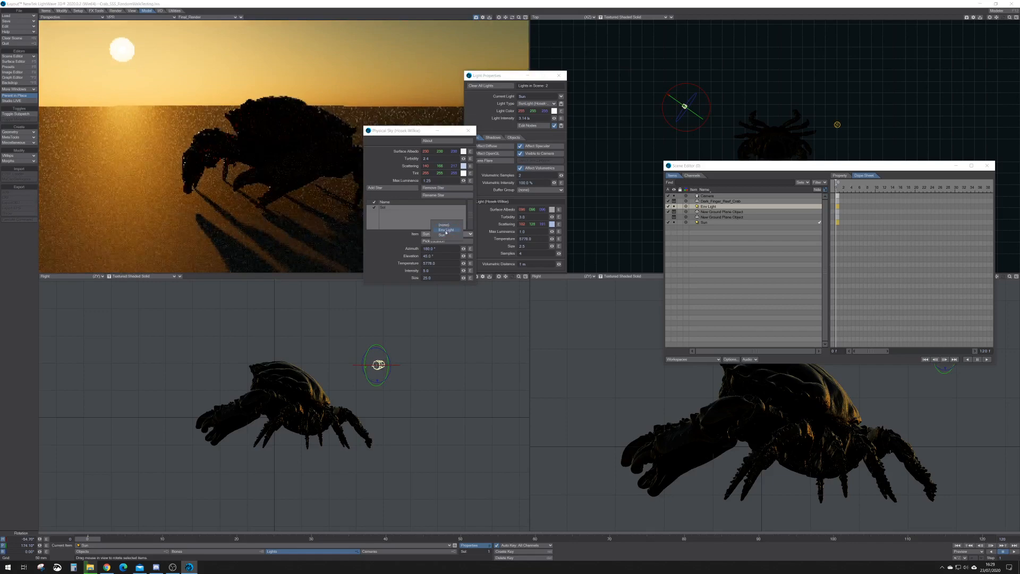
click(447, 229)
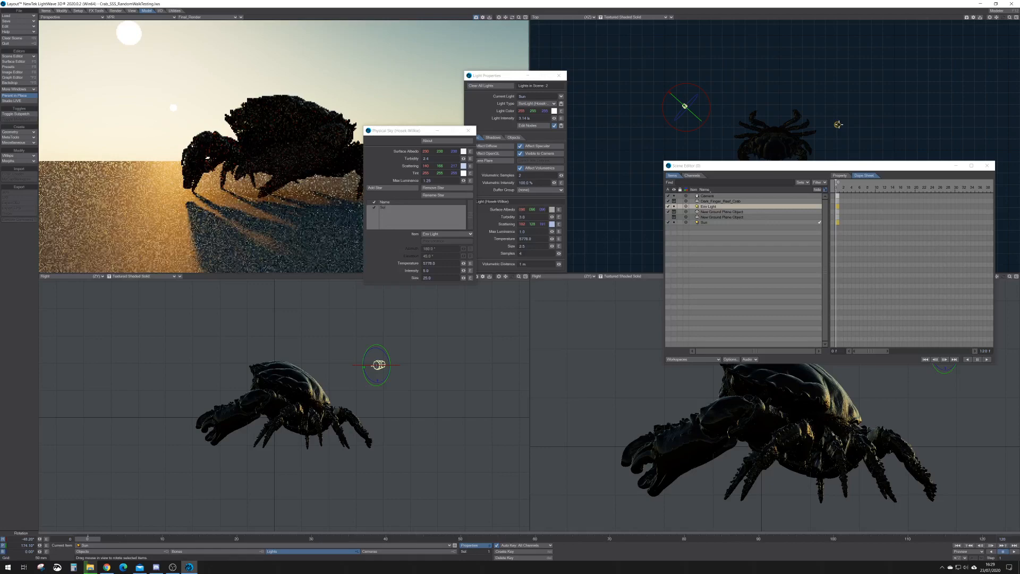
- Rearrange the light windows and adjust the SunLight Size for a smaller second sun disk
drag(401, 130, 383, 162)
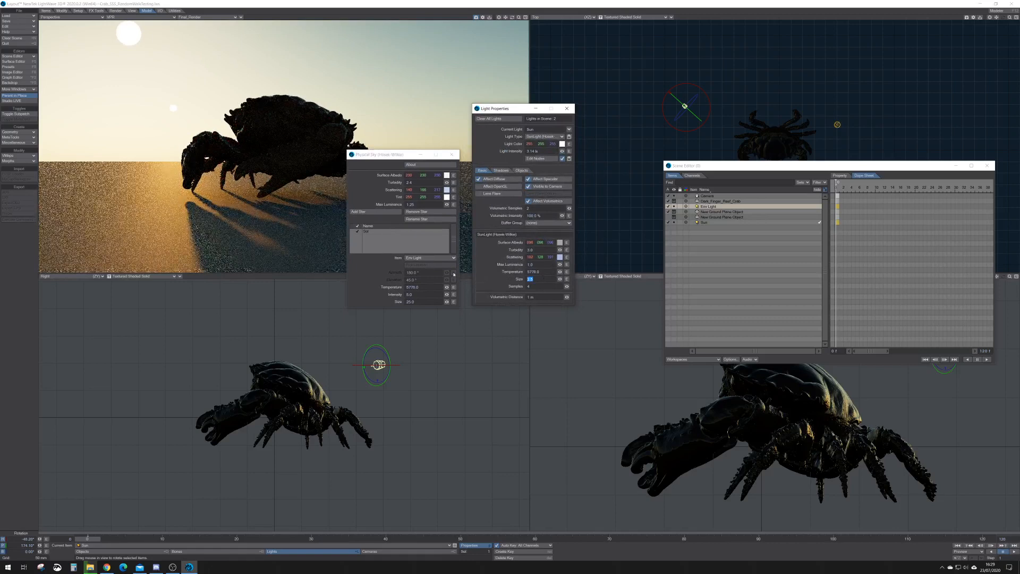
drag(404, 154, 426, 167)
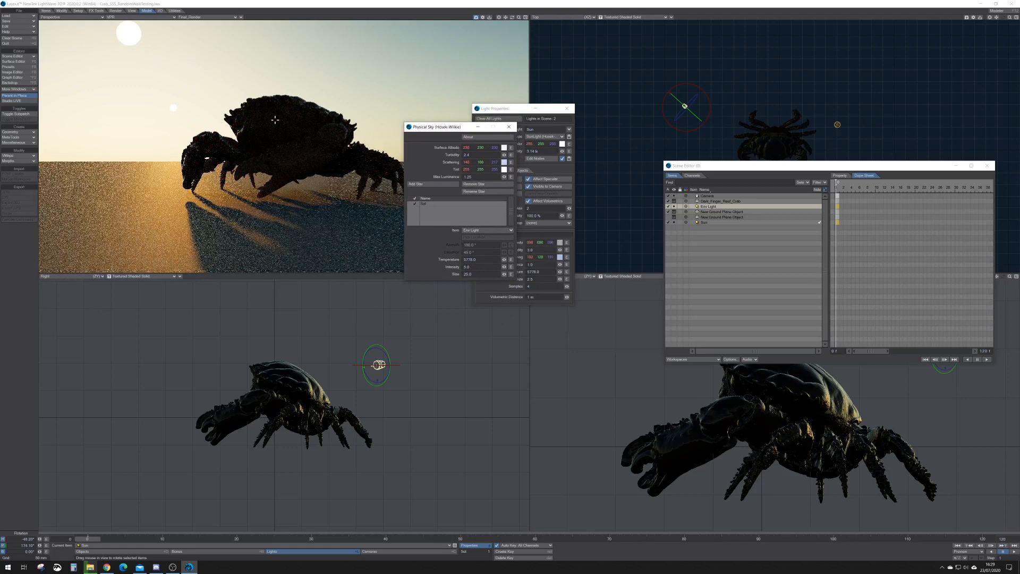
mouse_move(333, 204)
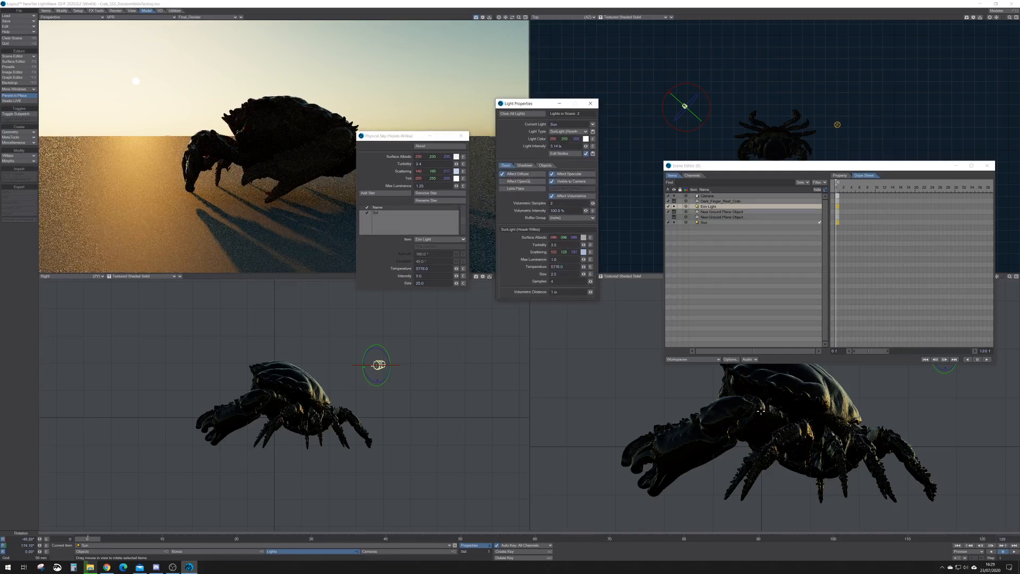
mouse_move(618, 144)
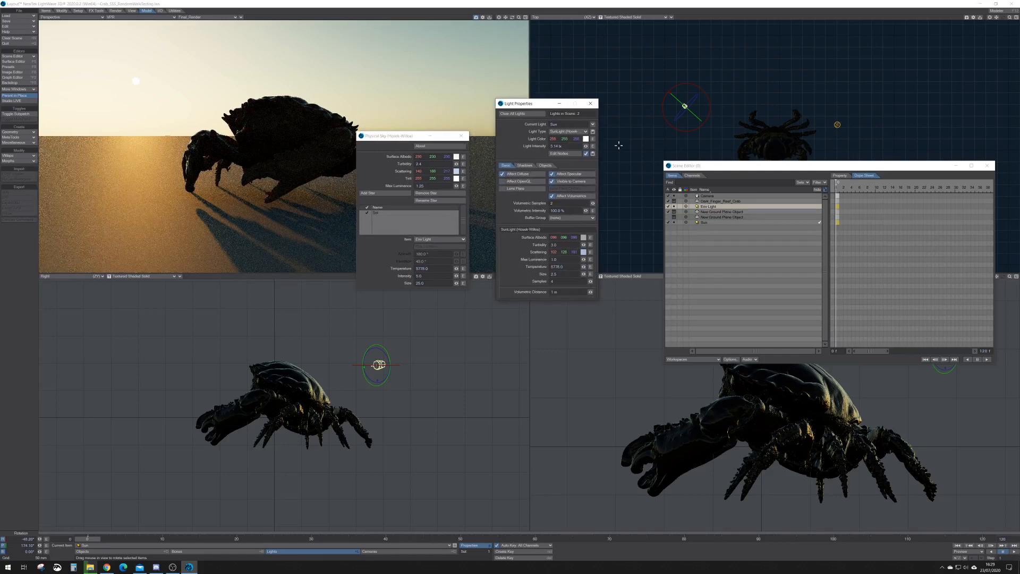
- Review the Sun's light type options, choose one, and bring the Physical Sky window back into view
click(575, 130)
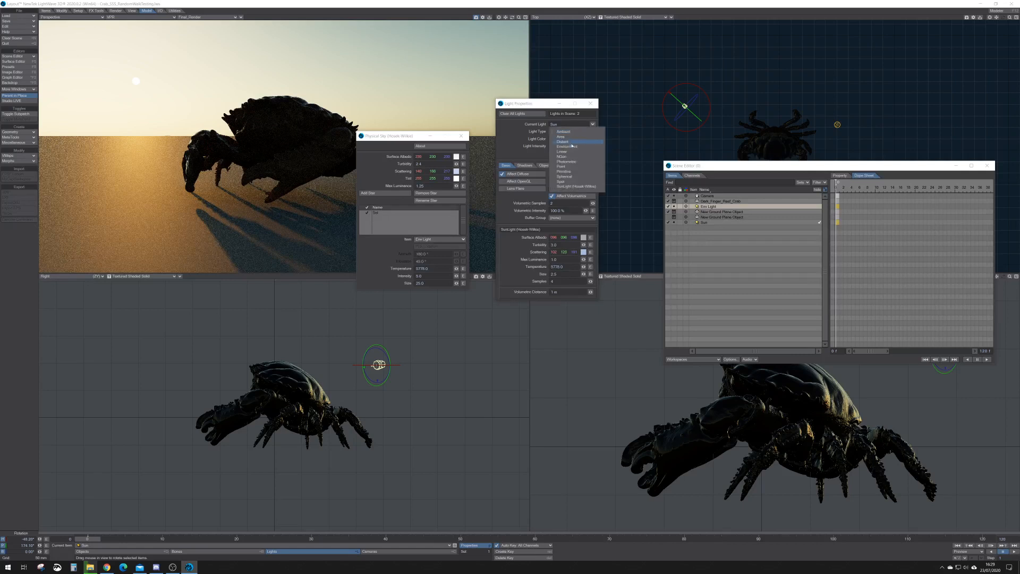
mouse_move(566, 137)
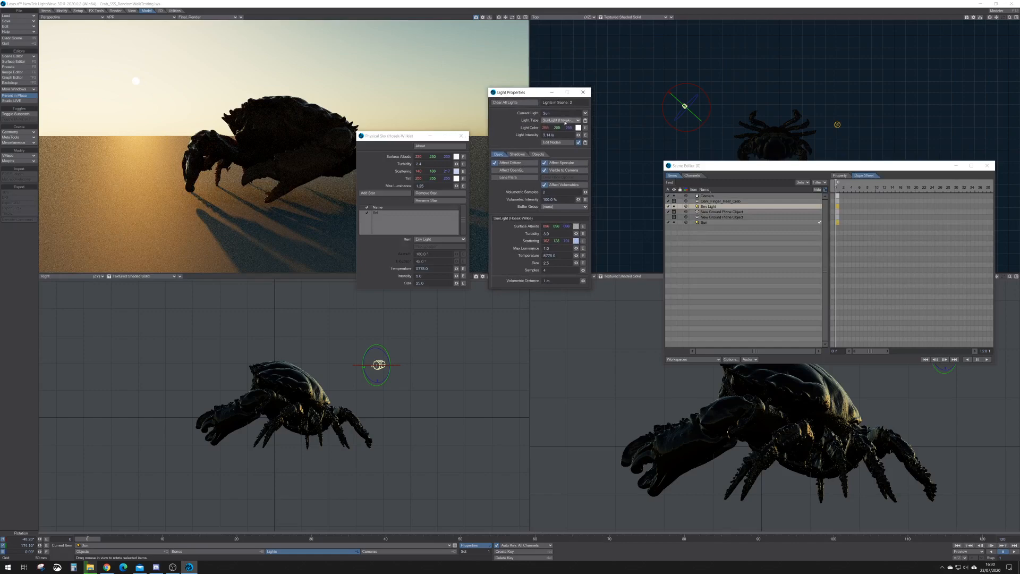
click(563, 120)
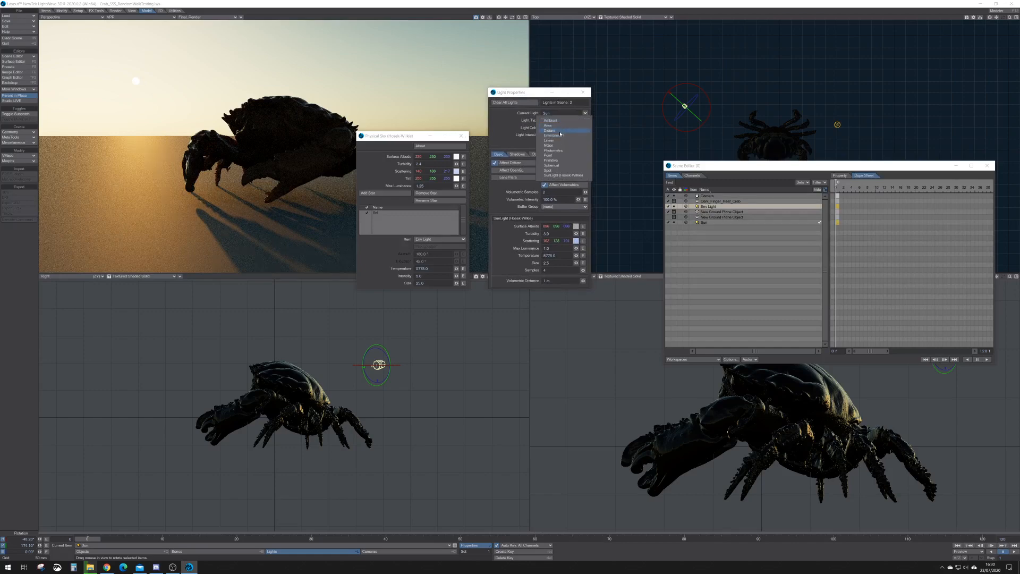
click(563, 175)
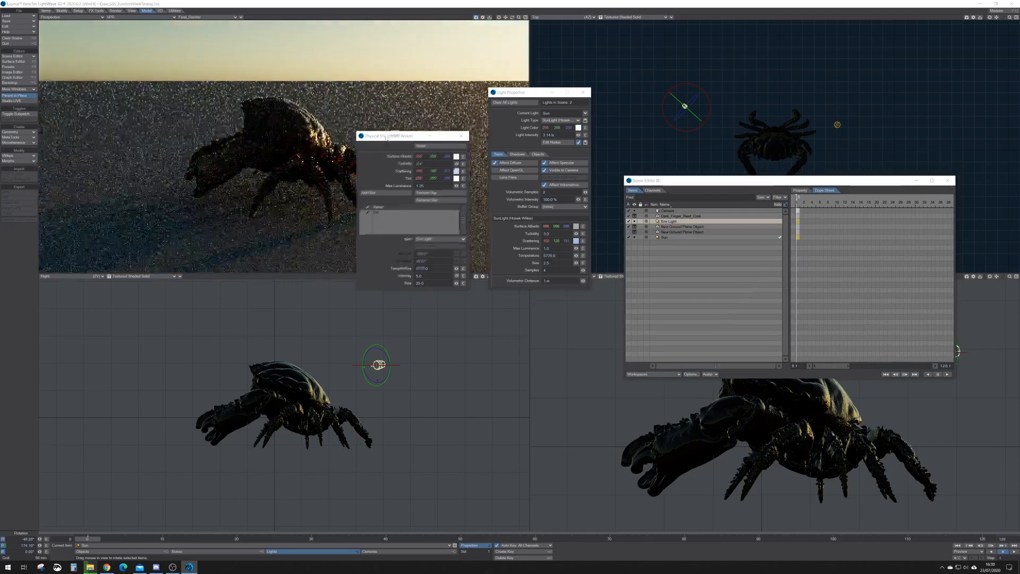
drag(396, 135, 497, 100)
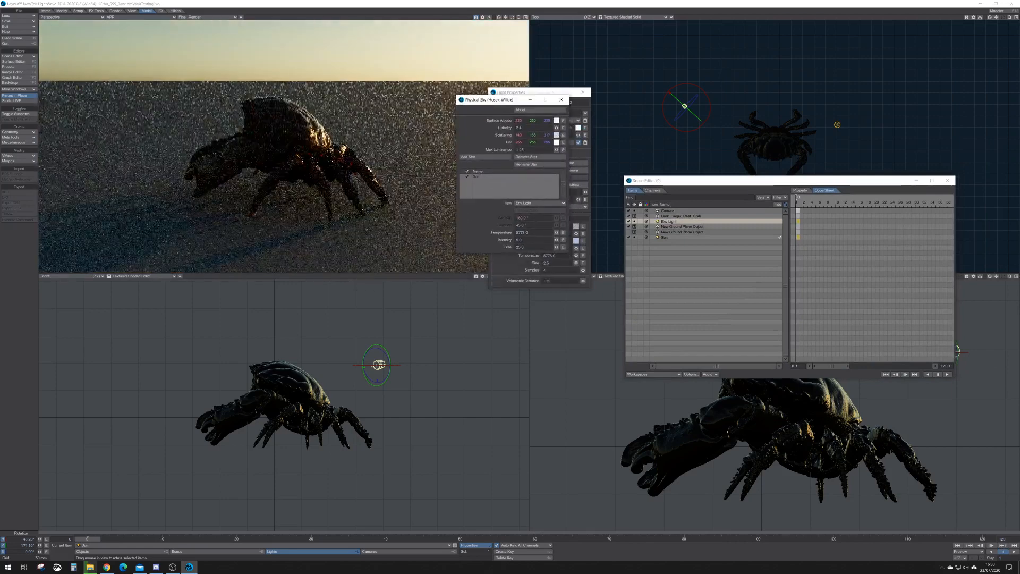